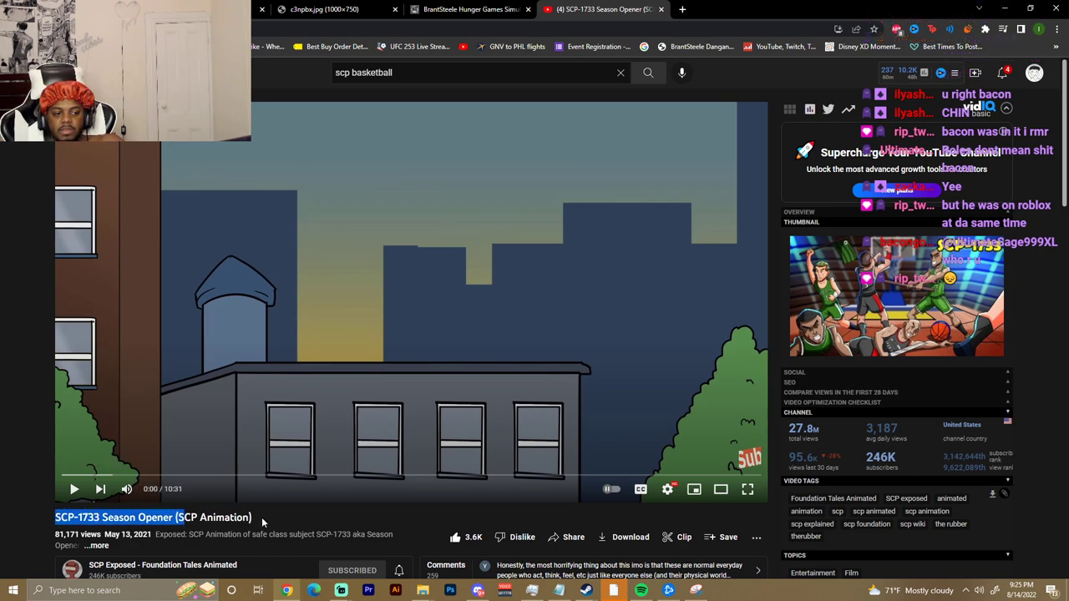
Step: Start the SCP-1733 Season Opener animation and watch it full screen to about 1:43
left_click(748, 489)
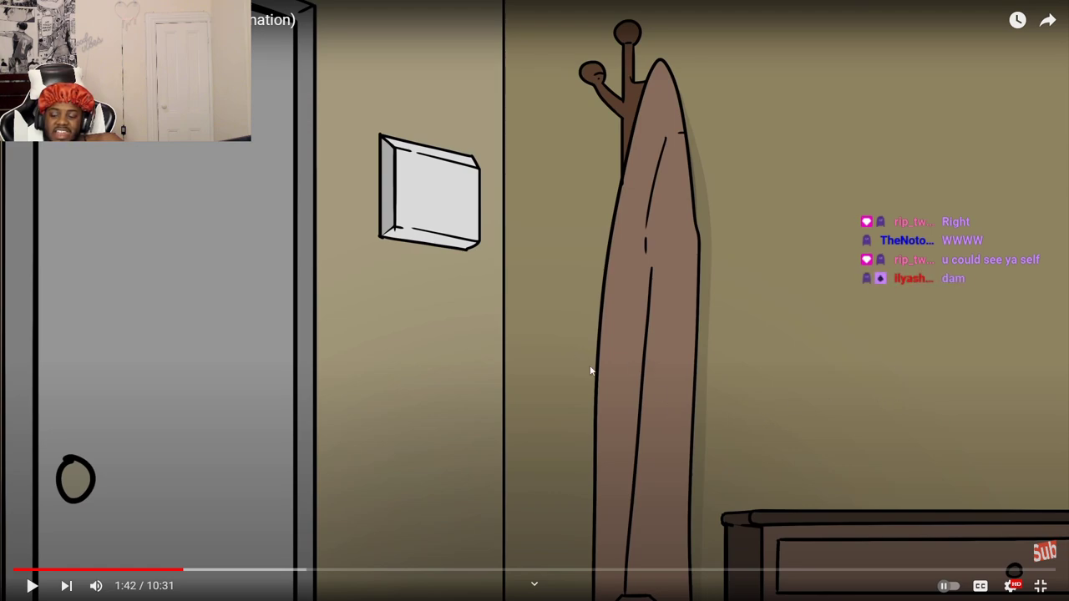
mouse_move(575, 396)
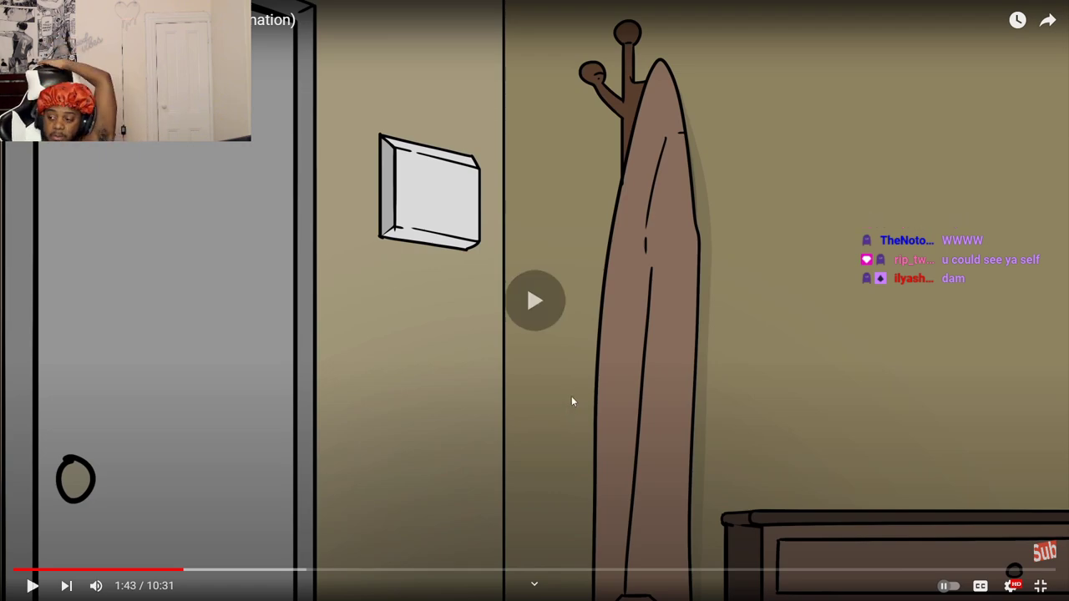
Step: Resume the paused SCP-1733 animation and watch on to the basketball arena scene
left_click(534, 301)
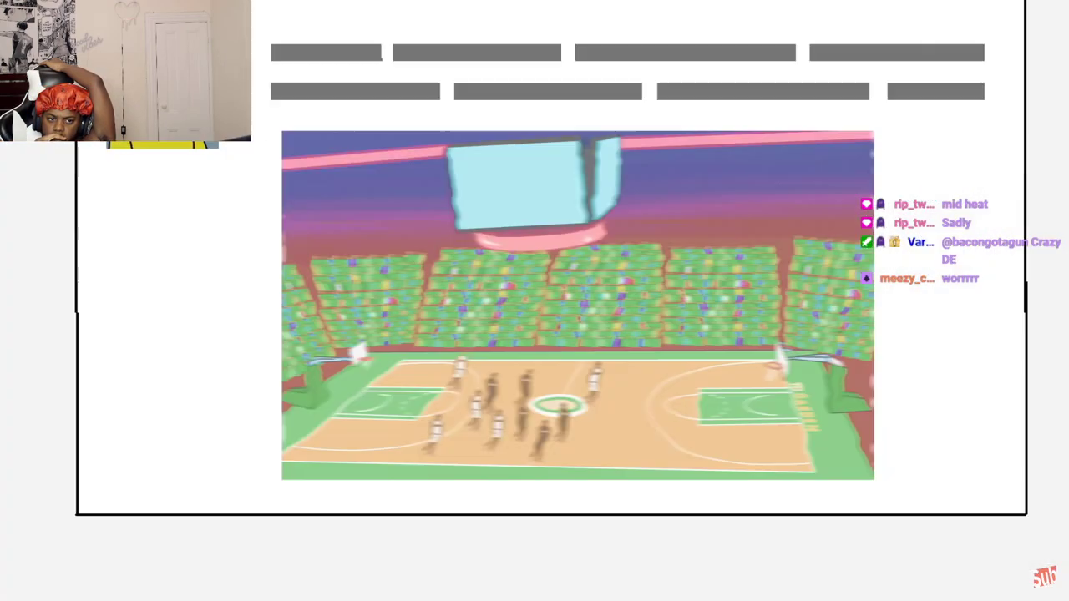
Step: Let the SCP-1733 Season Opener play on to 10:27 of 10:31
scroll("down", 3)
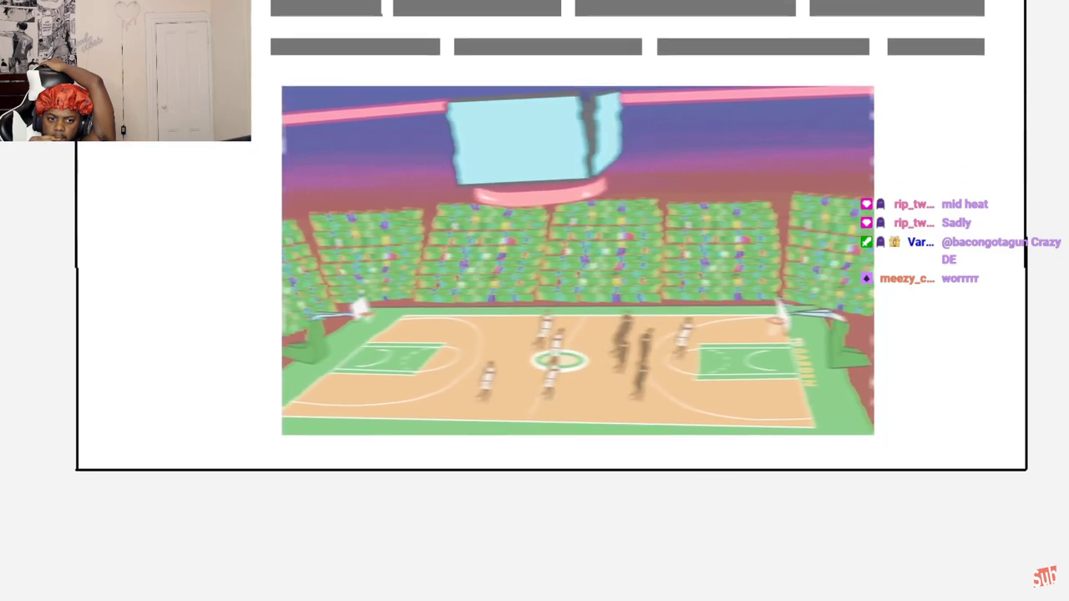
scroll("down", 3)
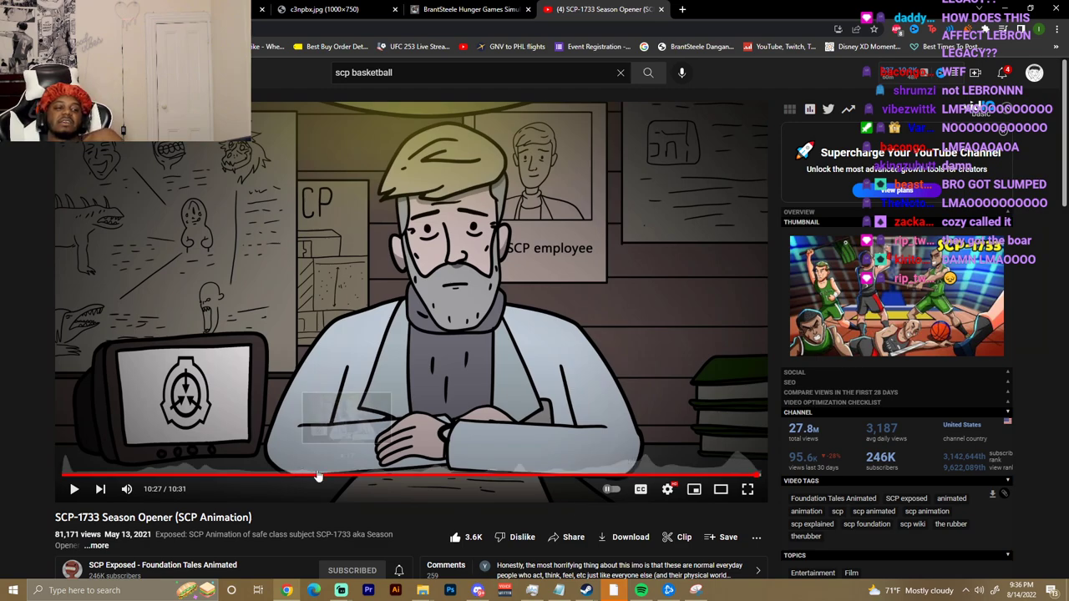
Step: Go back to the 'scp basketball' results and browse the SCP-1733 videos beside the vidIQ panel
left_click(599, 9)
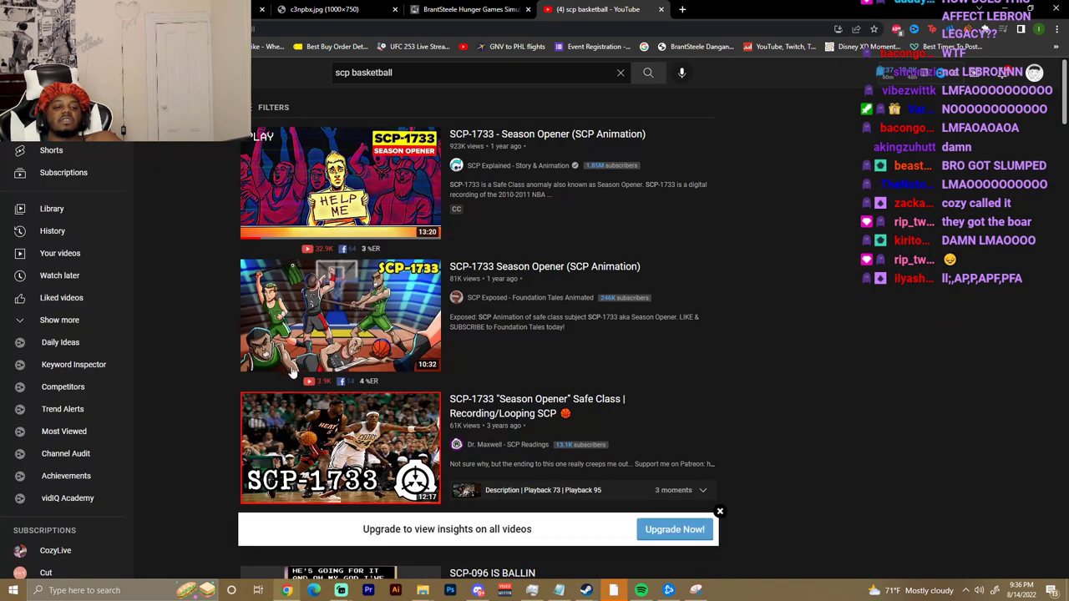
scroll("down", 3)
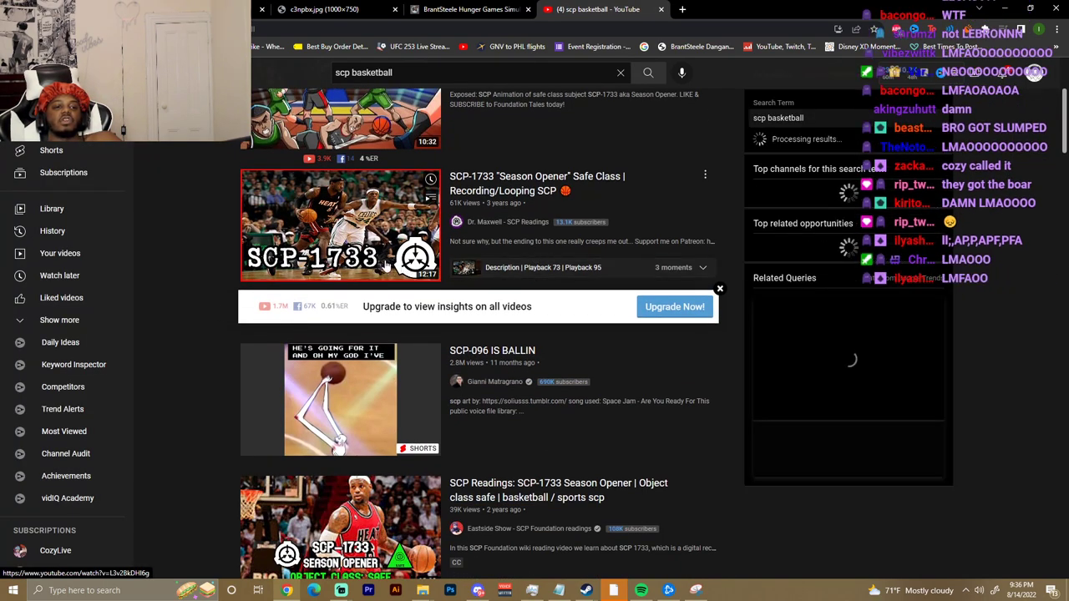
left_click(340, 225)
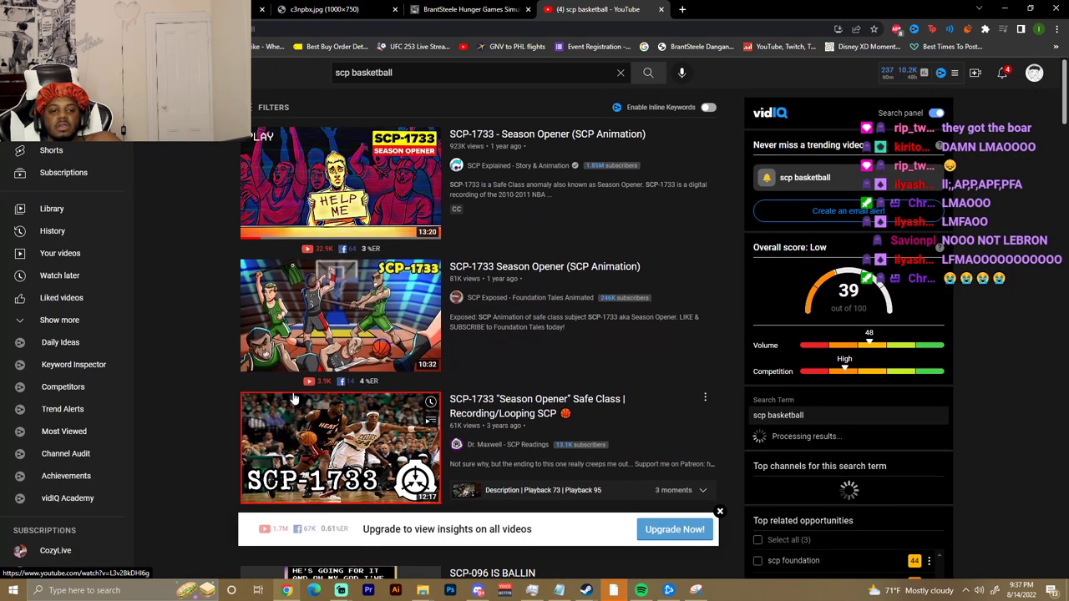
scroll("down", 3)
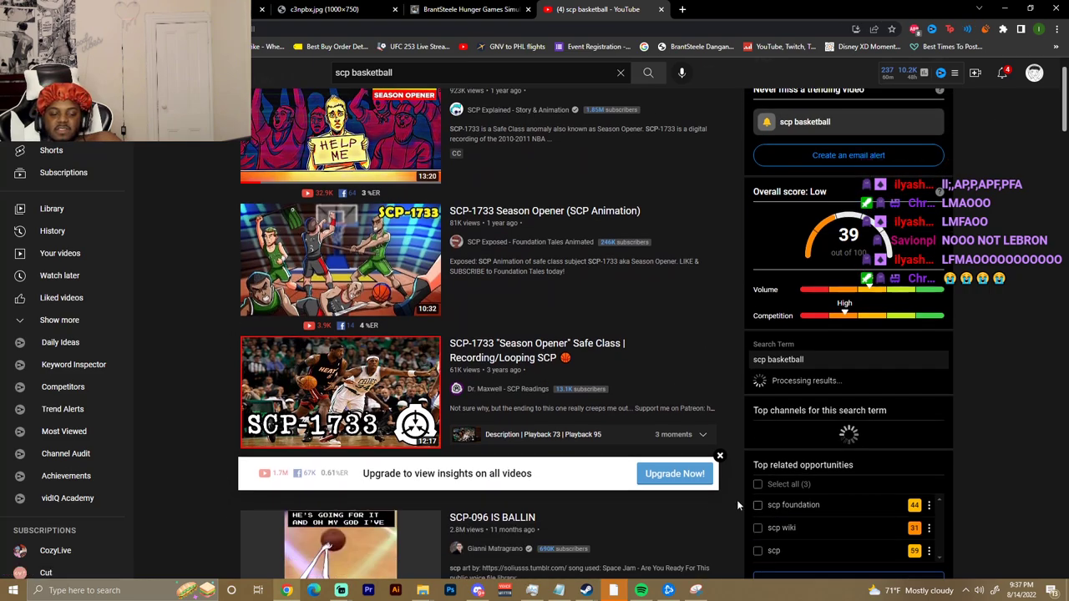